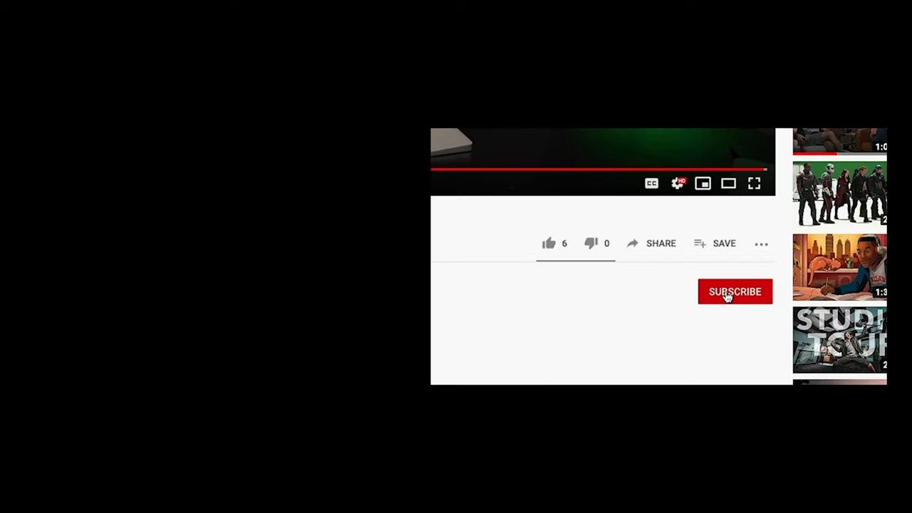
Subscribe to the video's channel, turning the red SUBSCRIBE button gray SUBSCRIBED with a bell icon.
left_click(736, 291)
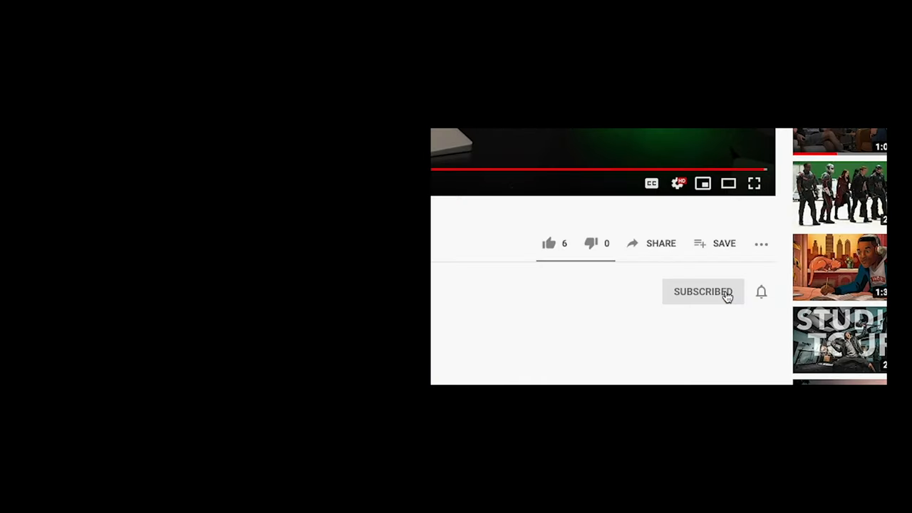